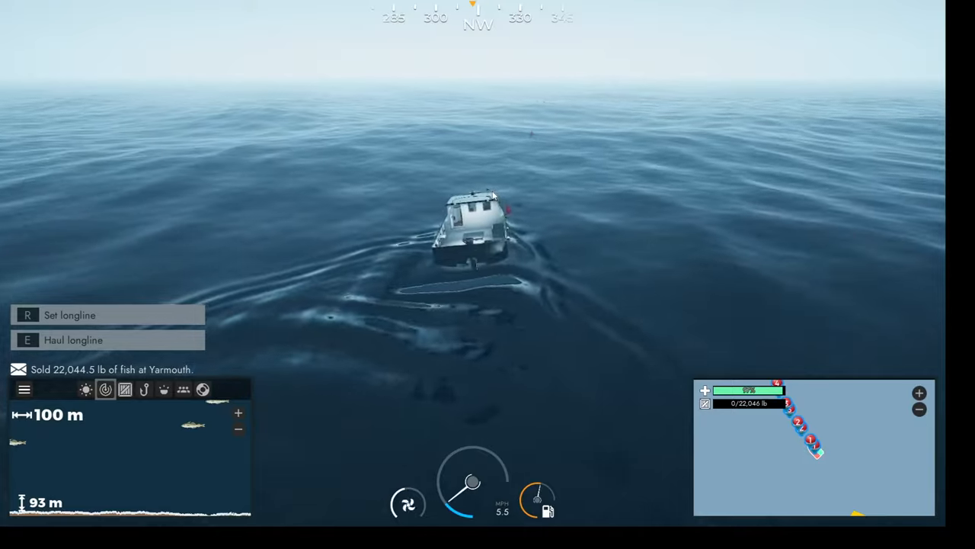
Haul the longline up from the buoy, bringing it aboard to hook 11 of 12.
key("e")
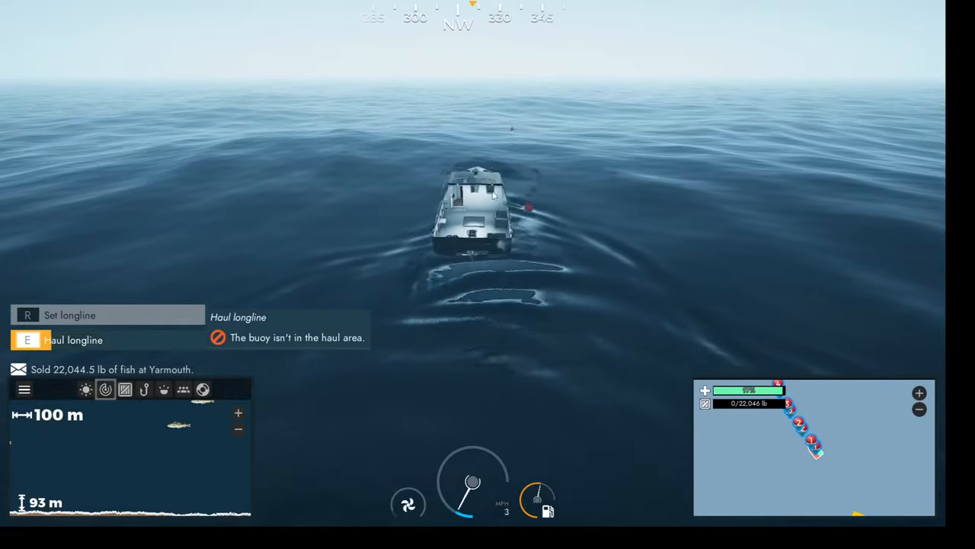
key("e")
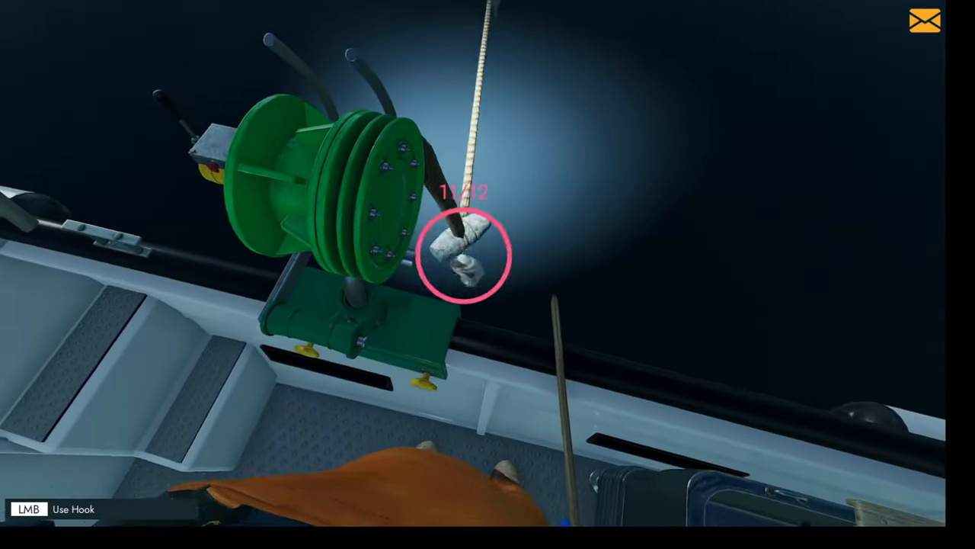
Hook the fish on the remaining hooks, landing 2,858.3 lb in total.
left_click(464, 253)
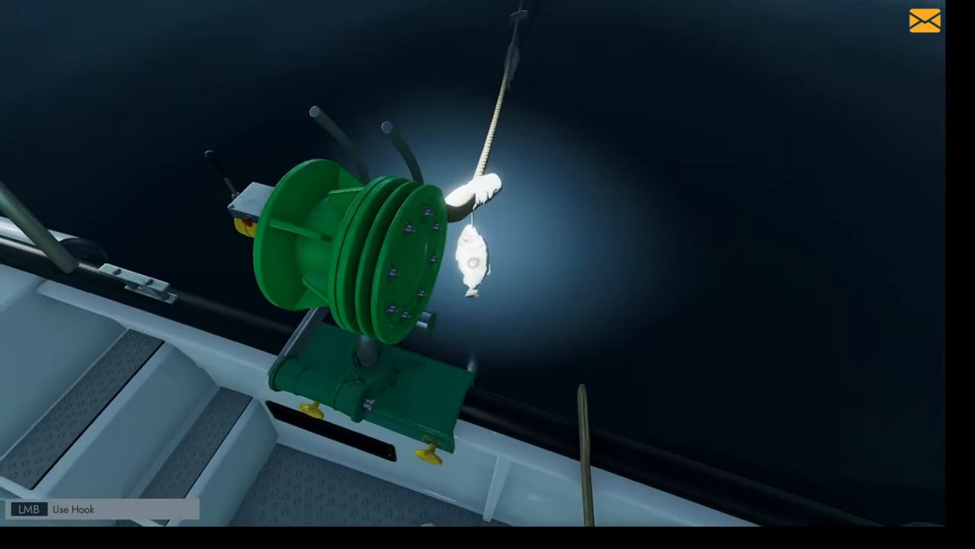
left_click(488, 274)
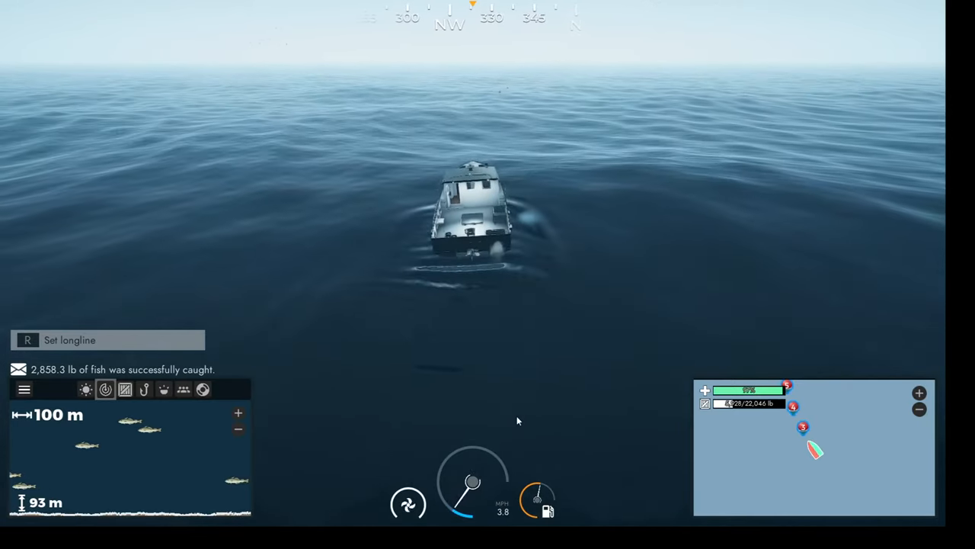
Check the weather, go back to the fish finder, and bring the boat to the next buoy.
left_click(85, 389)
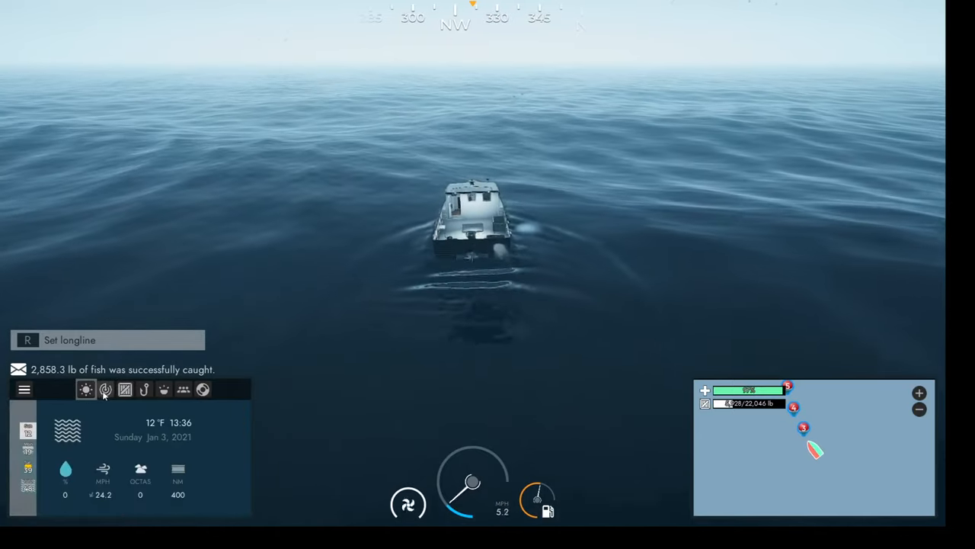
left_click(106, 390)
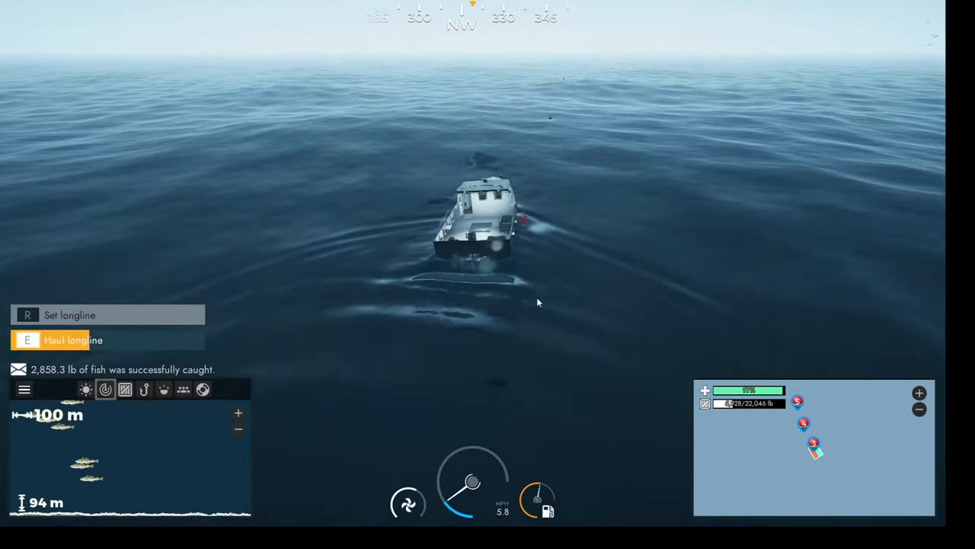
Haul the next longline and hook fish through about hook 6 of 15.
key("e")
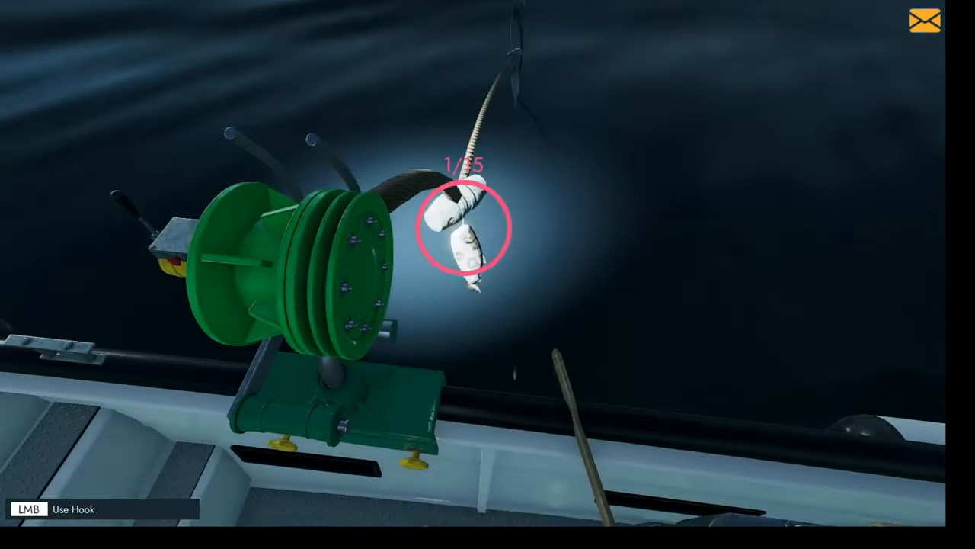
left_click(463, 229)
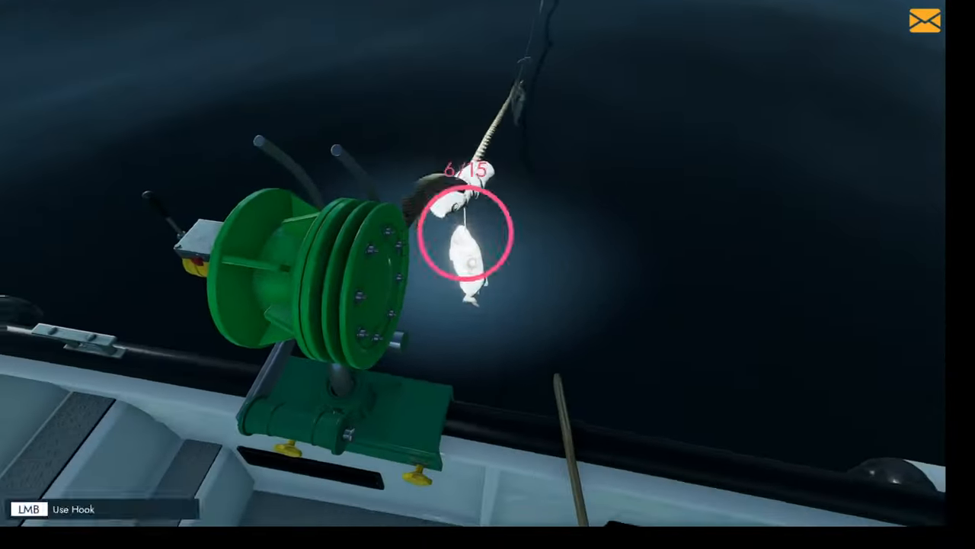
left_click(466, 252)
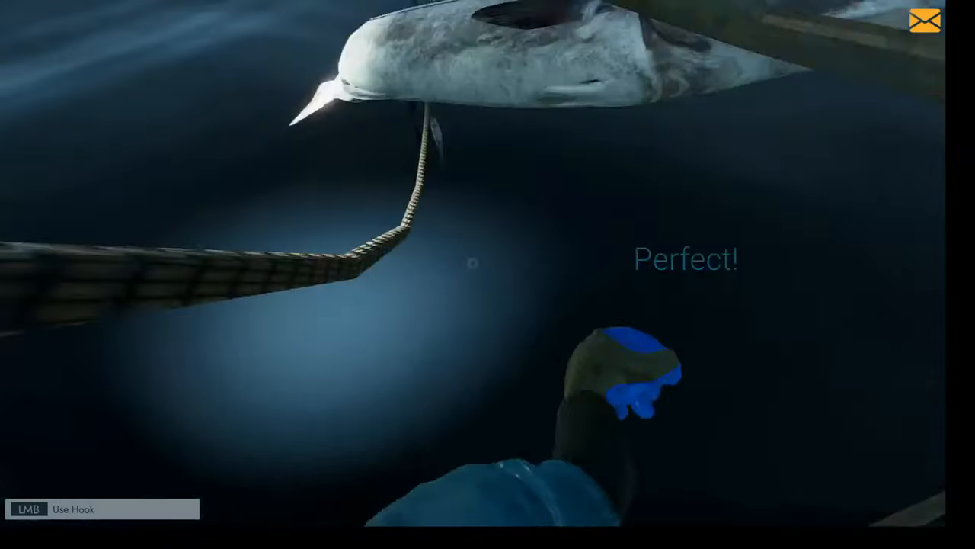
Hook the last fish off the second longline, for 5,427.3 lb caught.
left_click(472, 263)
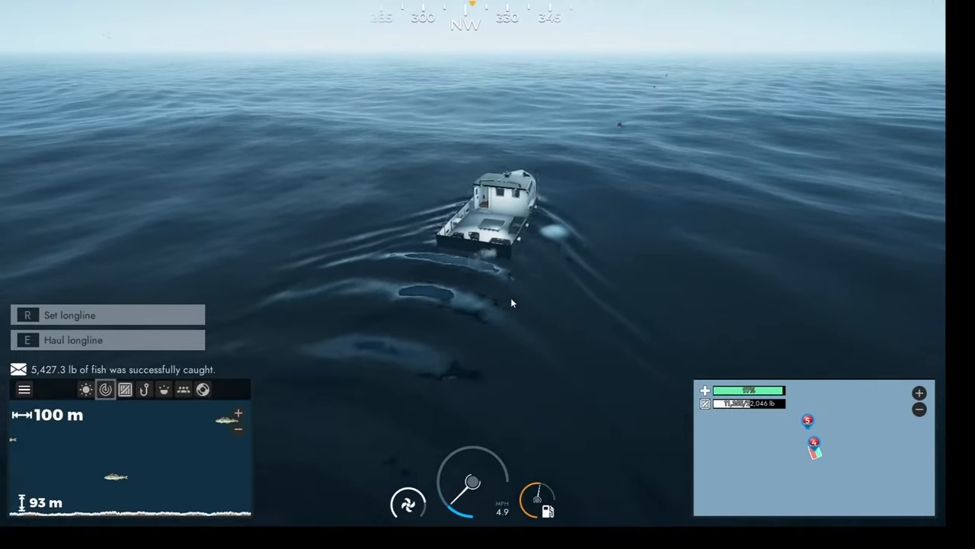
Haul two more longlines, hooking their fish, then bait hooks with crab.
key("e")
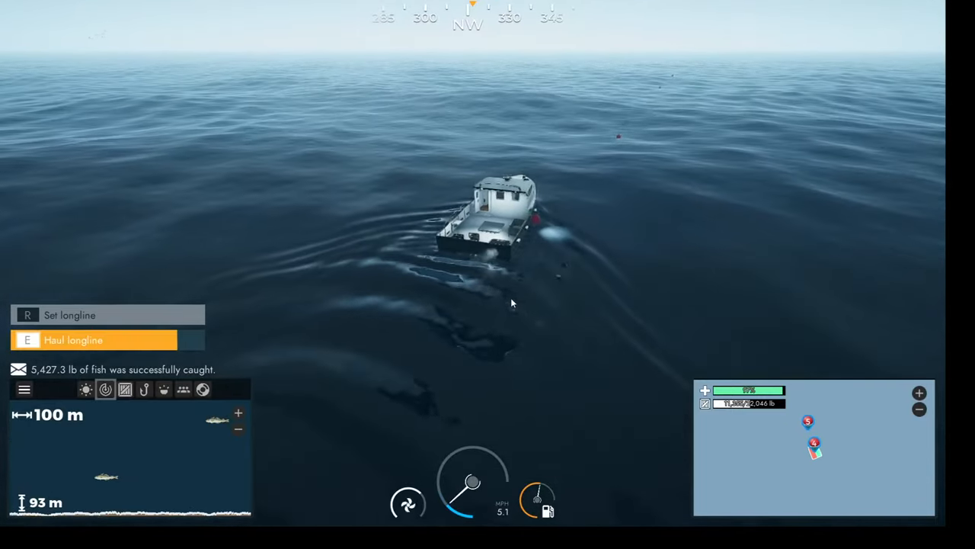
key("e")
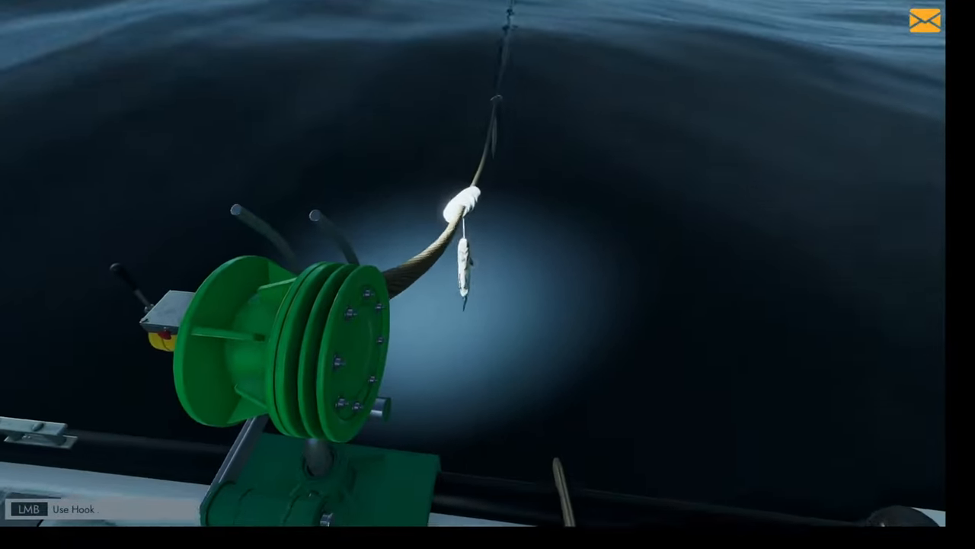
left_click(472, 263)
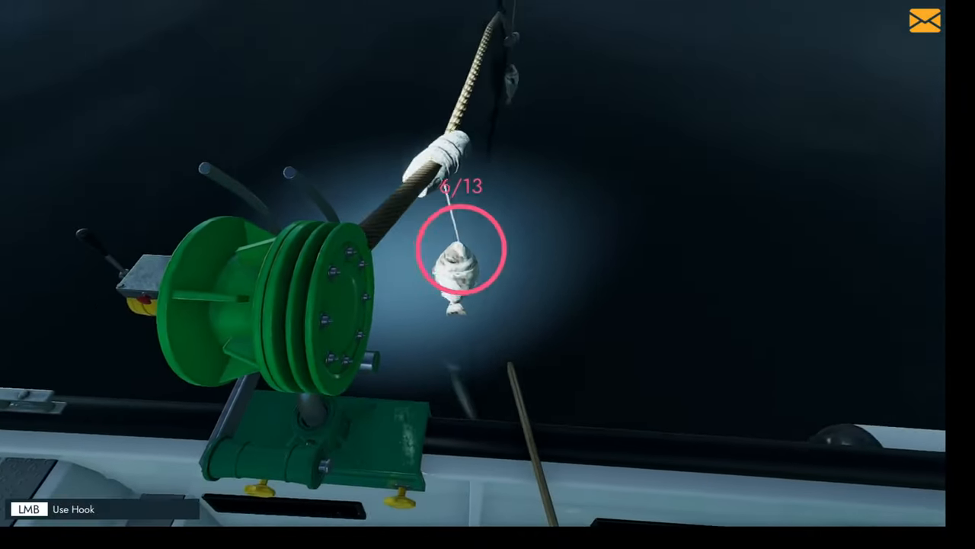
left_click(460, 252)
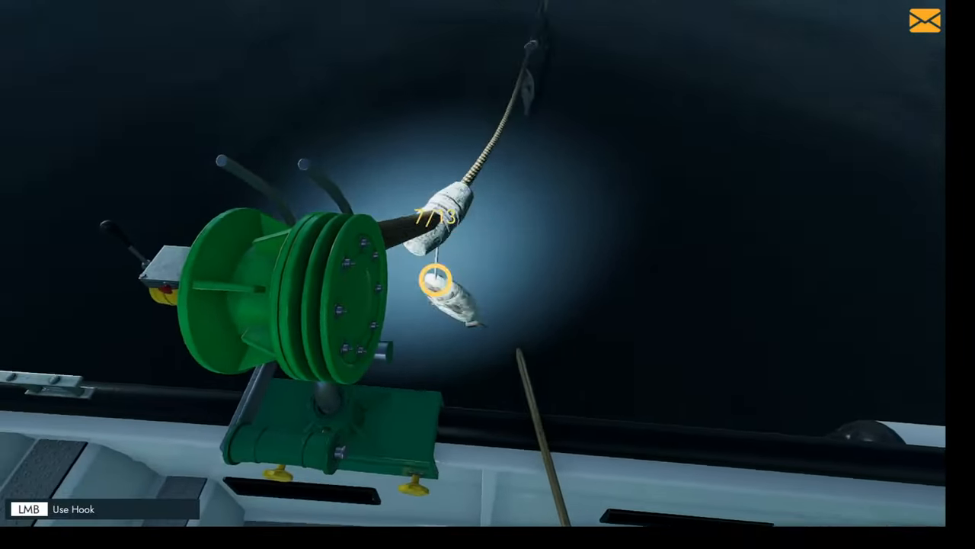
mouse_move(487, 275)
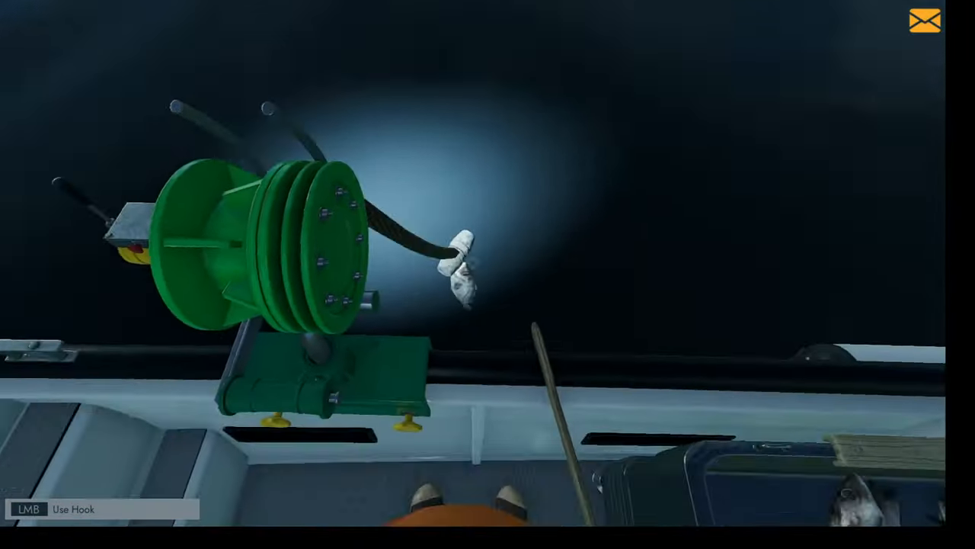
left_click(487, 275)
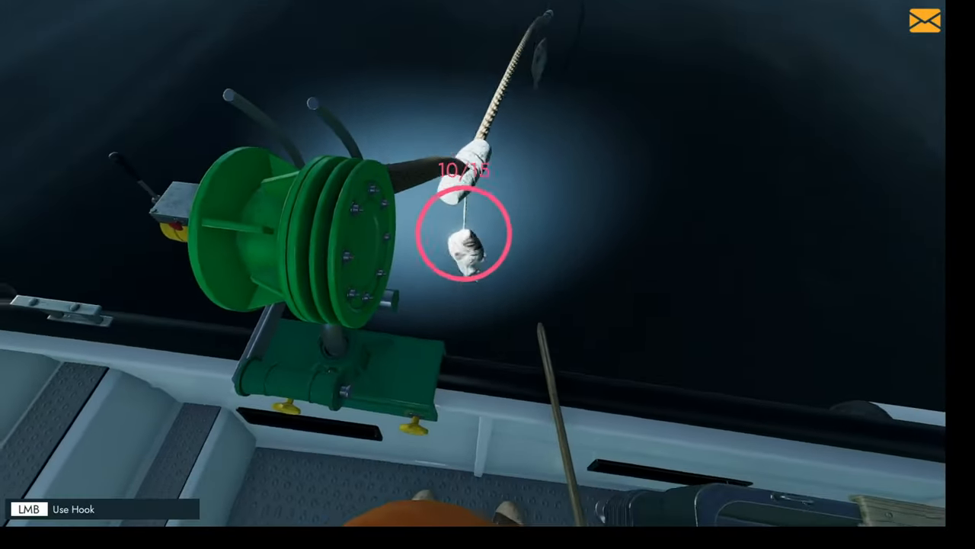
left_click(467, 232)
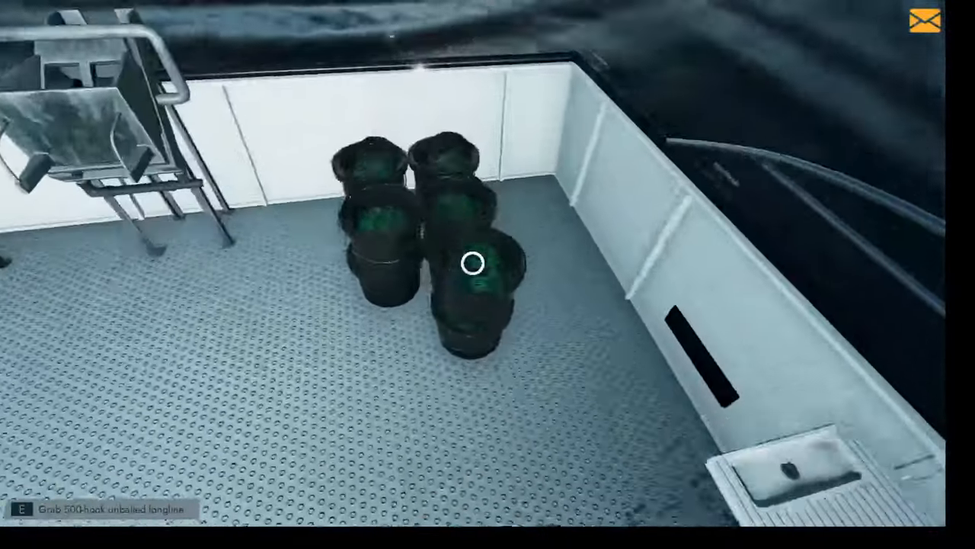
Pick up a tub of 500-hook longline baited with crab.
key("e")
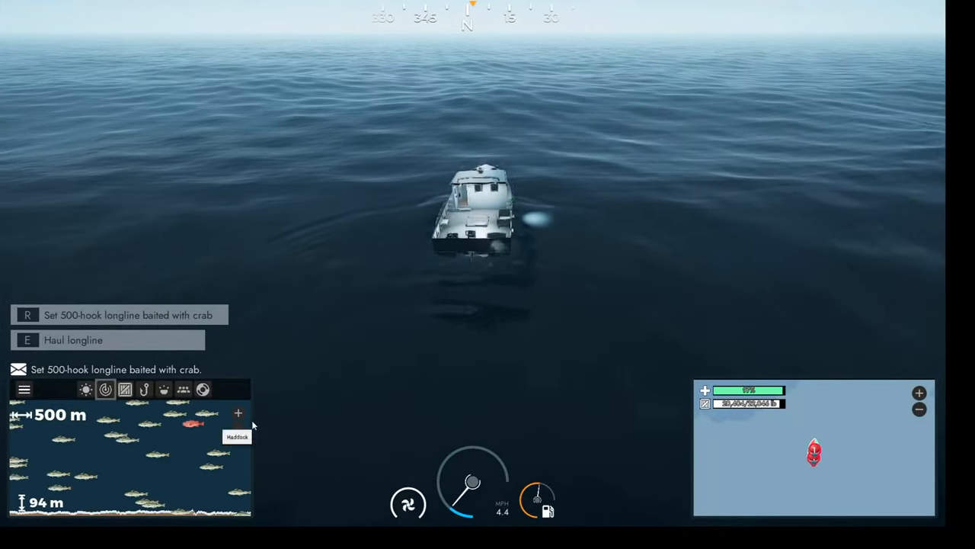
Return to the deck and begin setting the crab-baited longline over the stern.
left_click(238, 413)
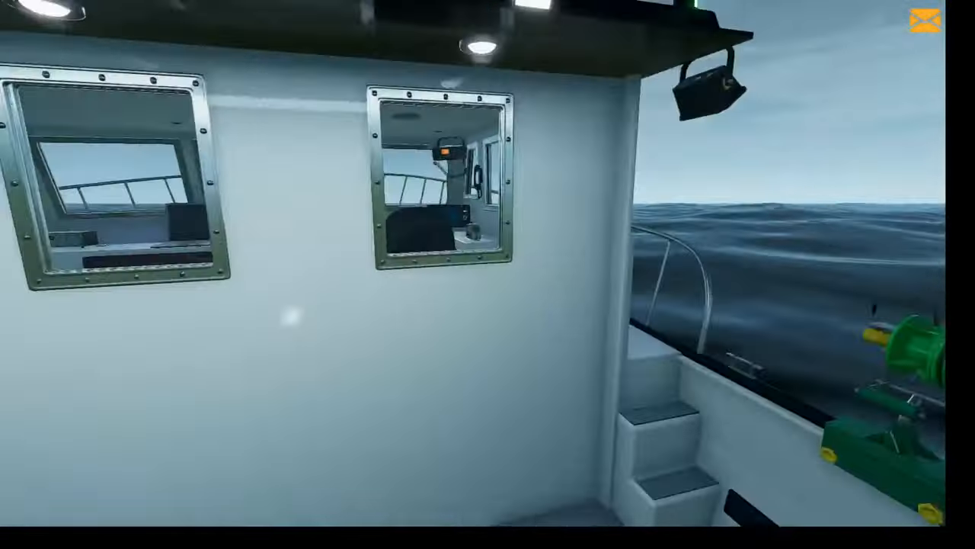
mouse_move(488, 275)
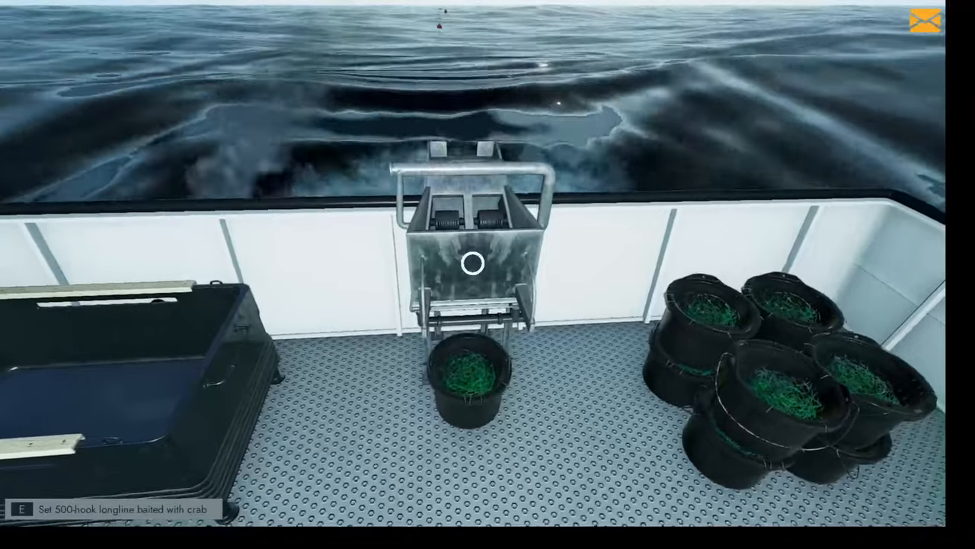
mouse_move(472, 263)
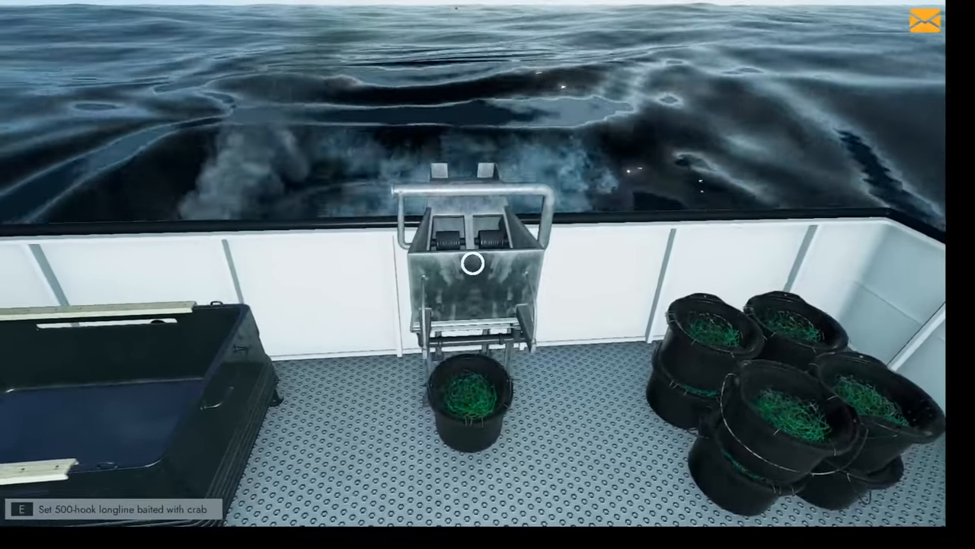
mouse_move(487, 275)
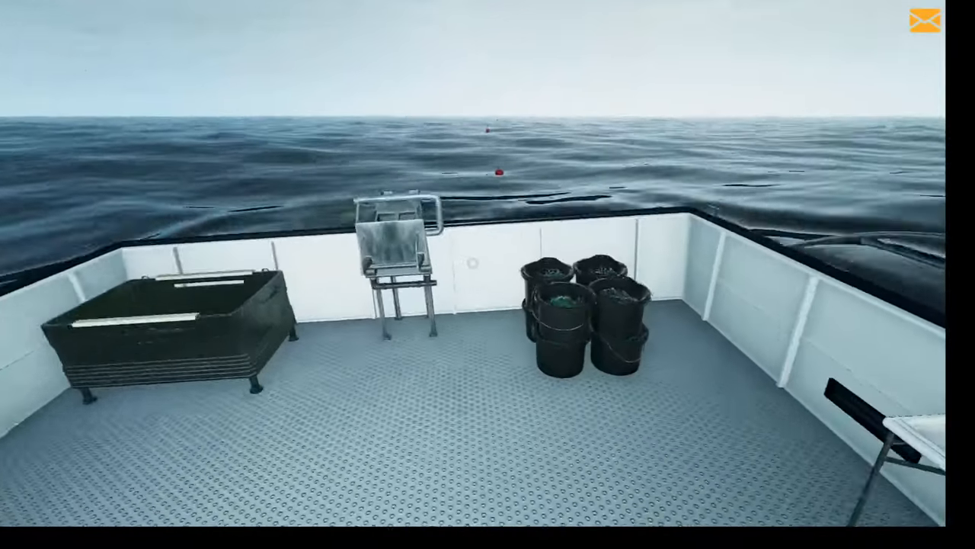
mouse_move(488, 274)
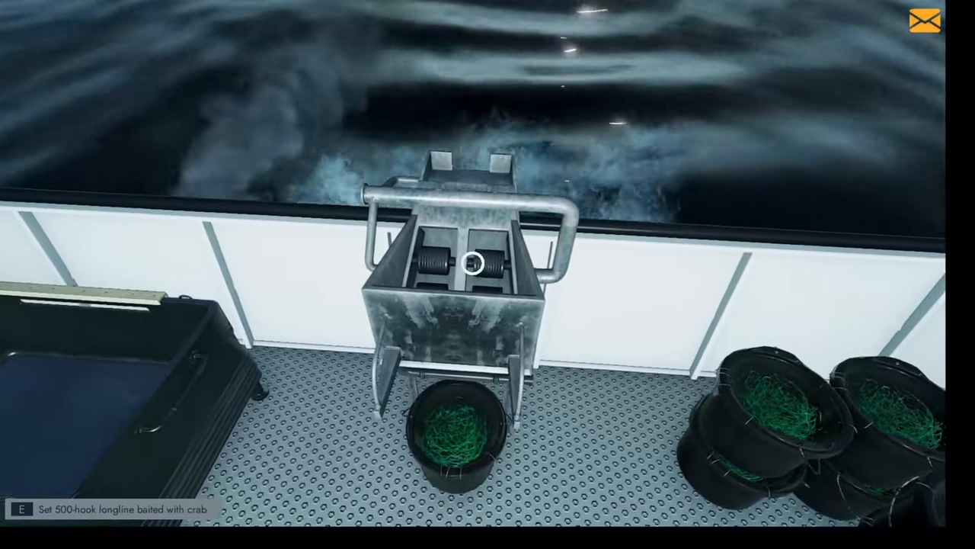
key("e")
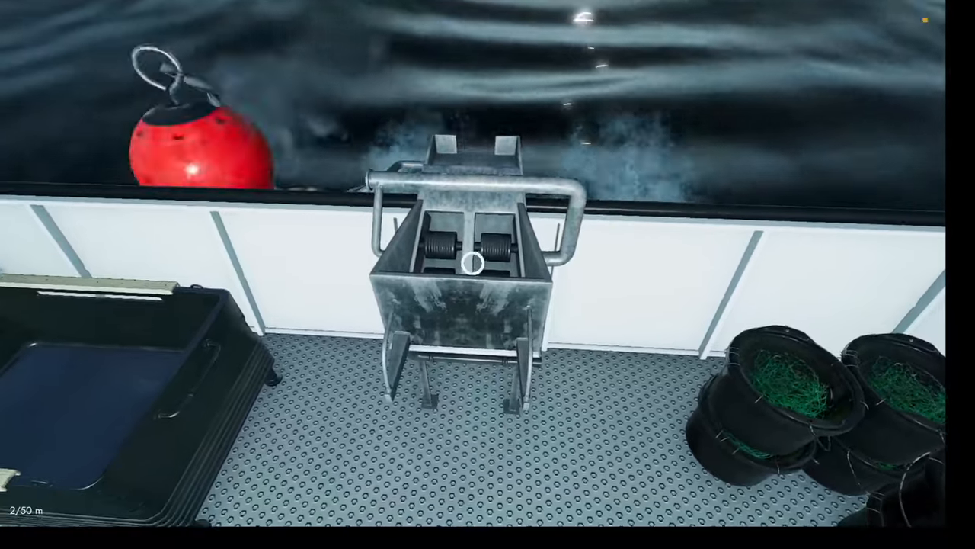
mouse_move(488, 274)
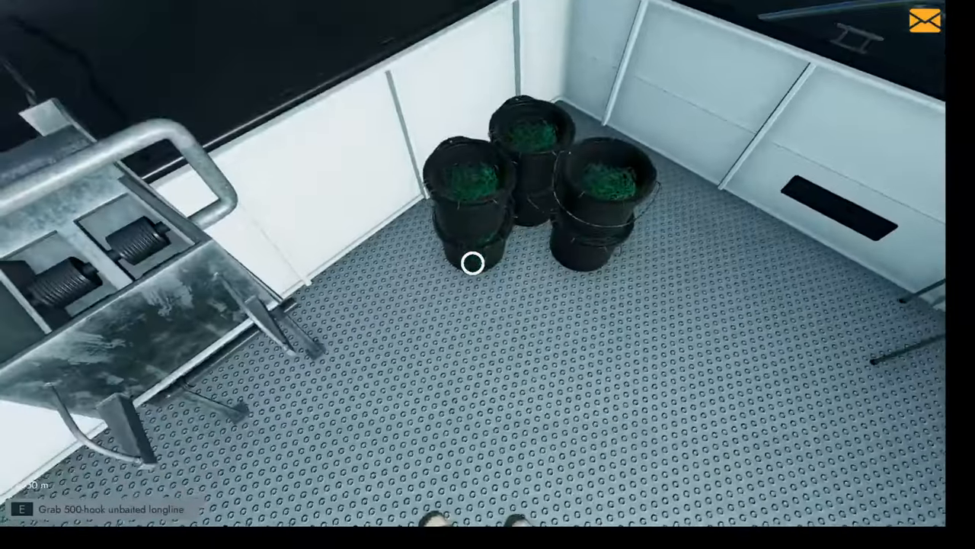
mouse_move(472, 263)
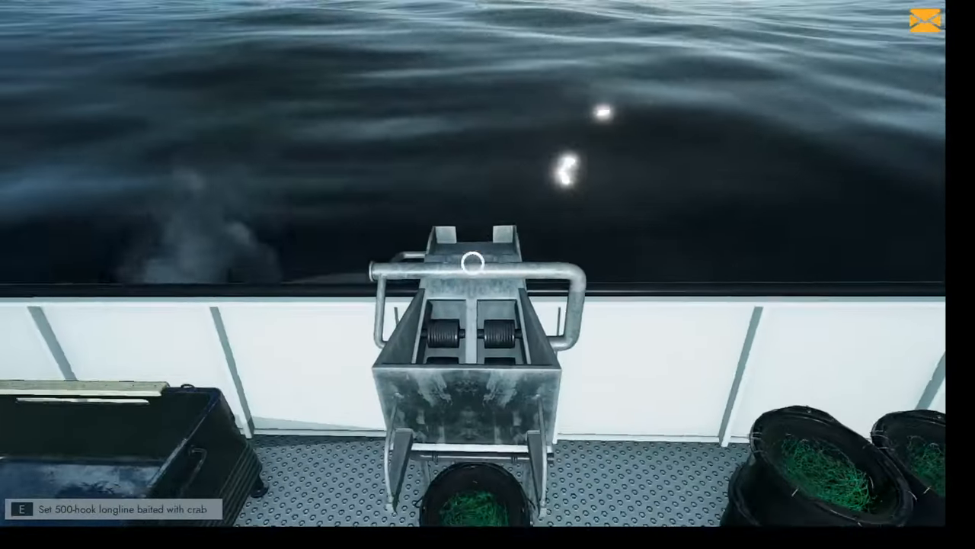
mouse_move(488, 275)
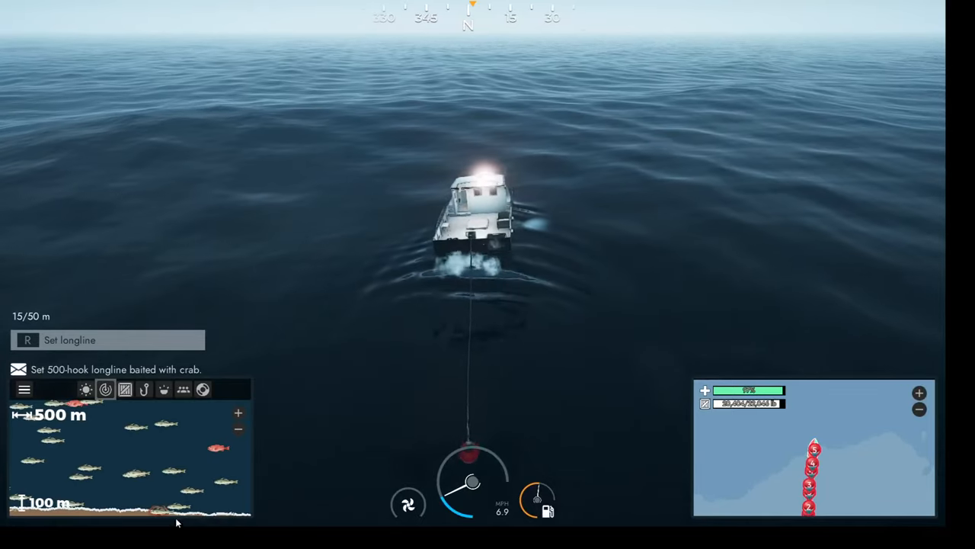
Return from the boat overview to the deck, ending at the gutting table.
left_click(237, 429)
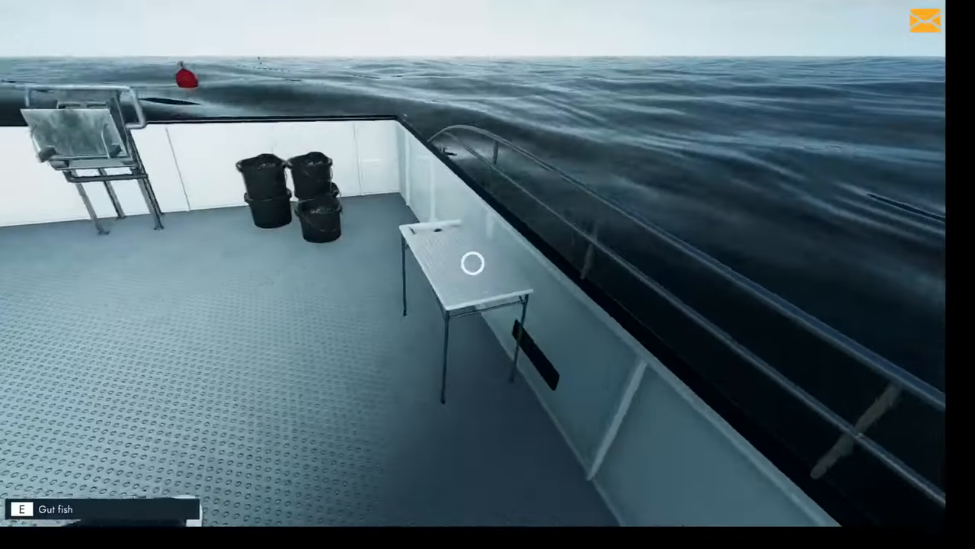
Gut the catch over several rounds, about 19,057 lb, then exit the gutting station.
key("e")
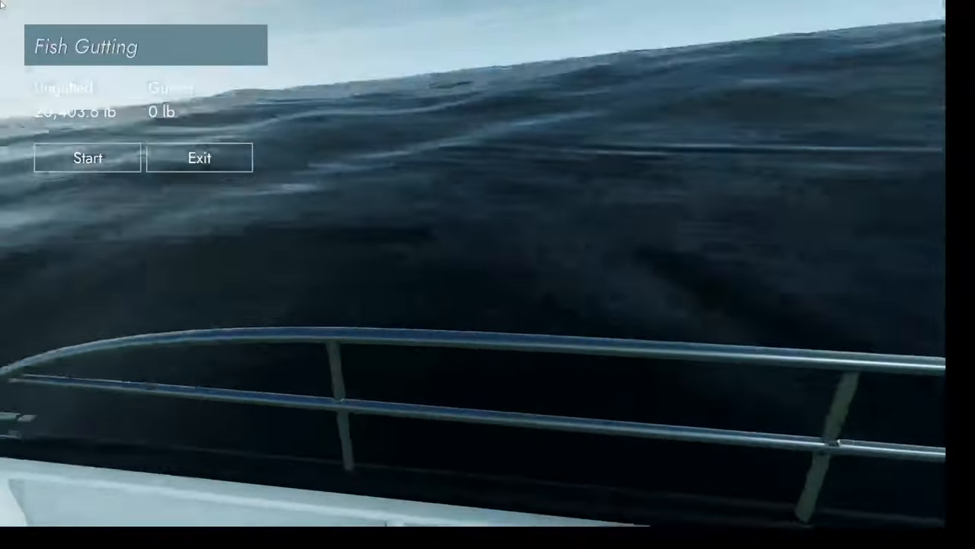
left_click(86, 158)
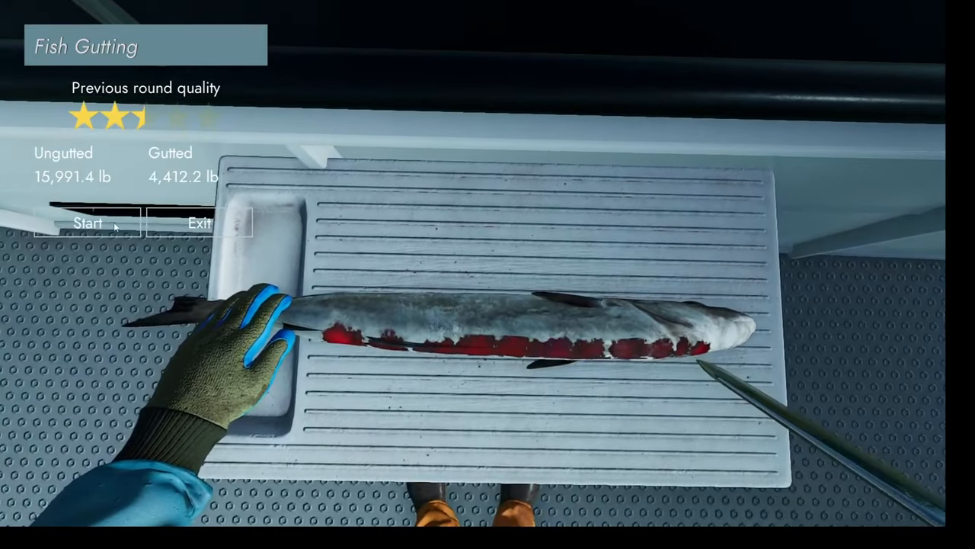
left_click(87, 222)
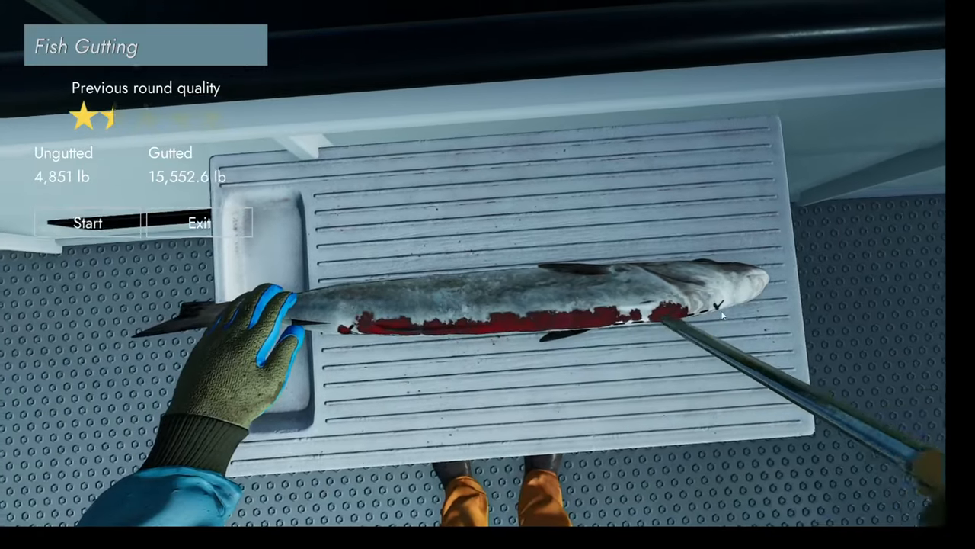
left_click(88, 222)
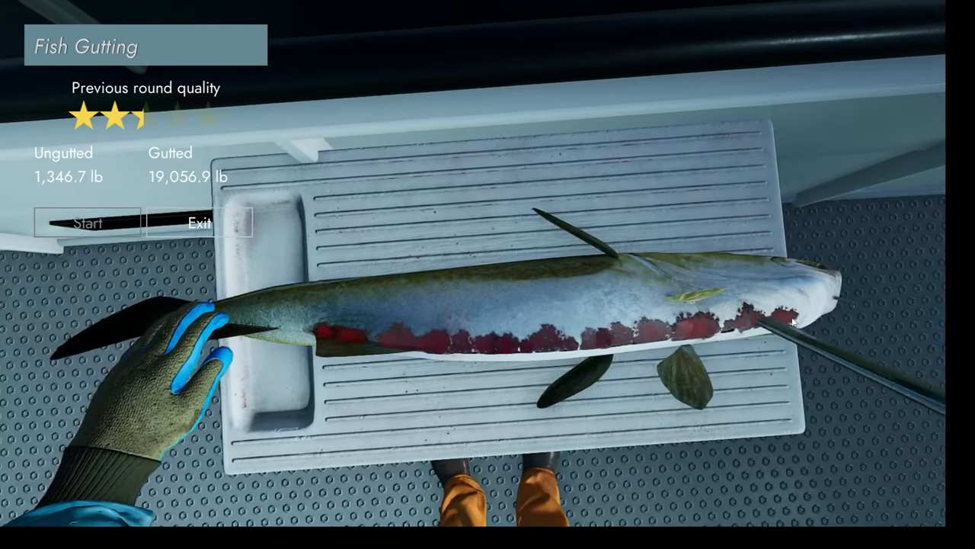
left_click(88, 222)
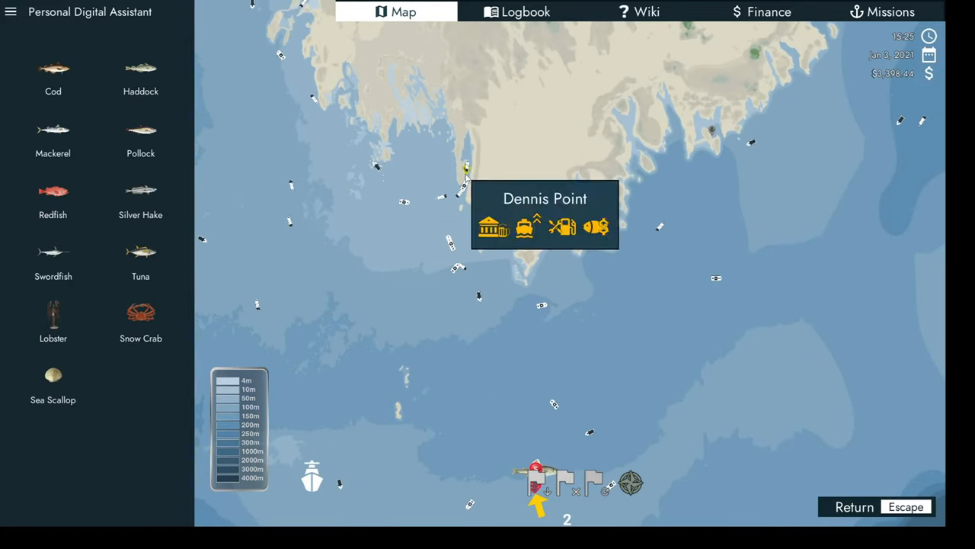
Fast travel to Dennis Point and sell the catch for $5,282.38, reaching $8,680.82.
left_click(522, 227)
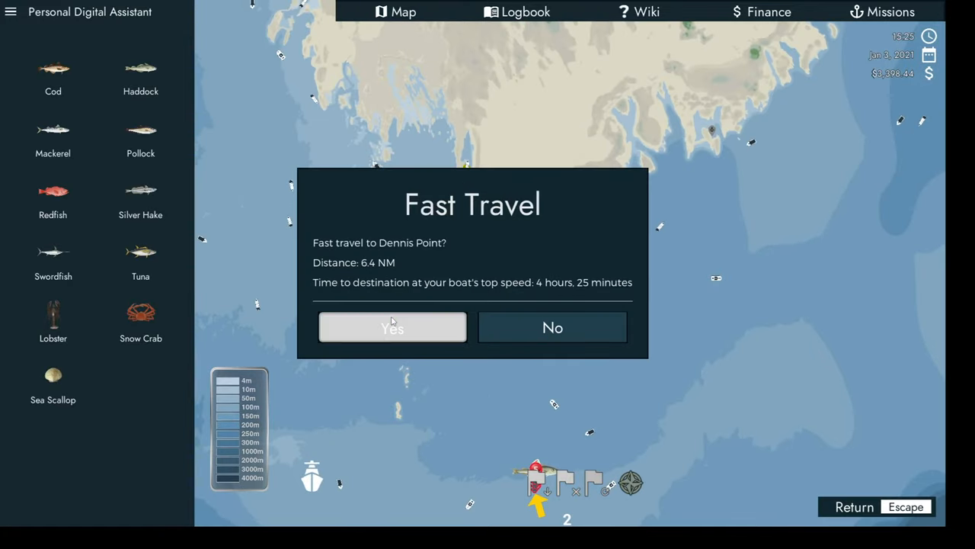
left_click(393, 327)
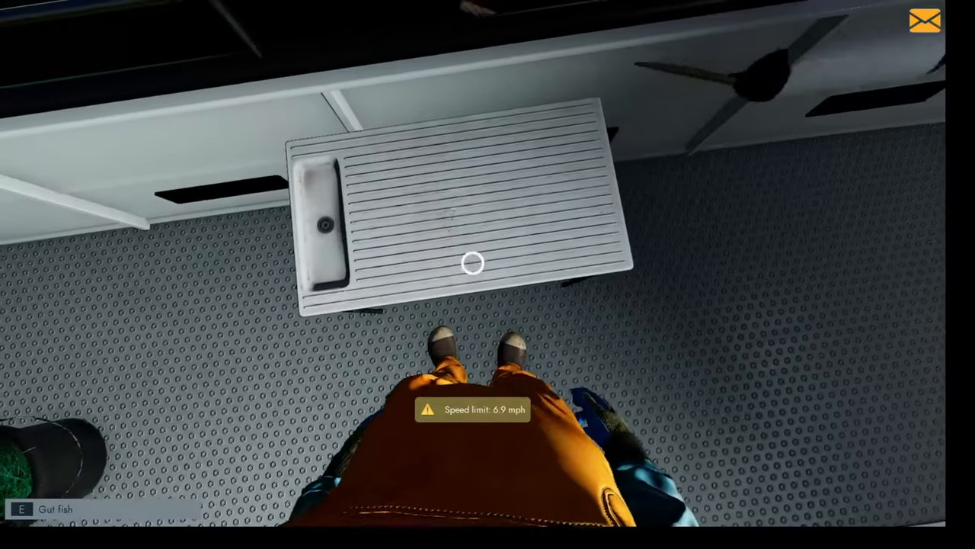
mouse_move(488, 275)
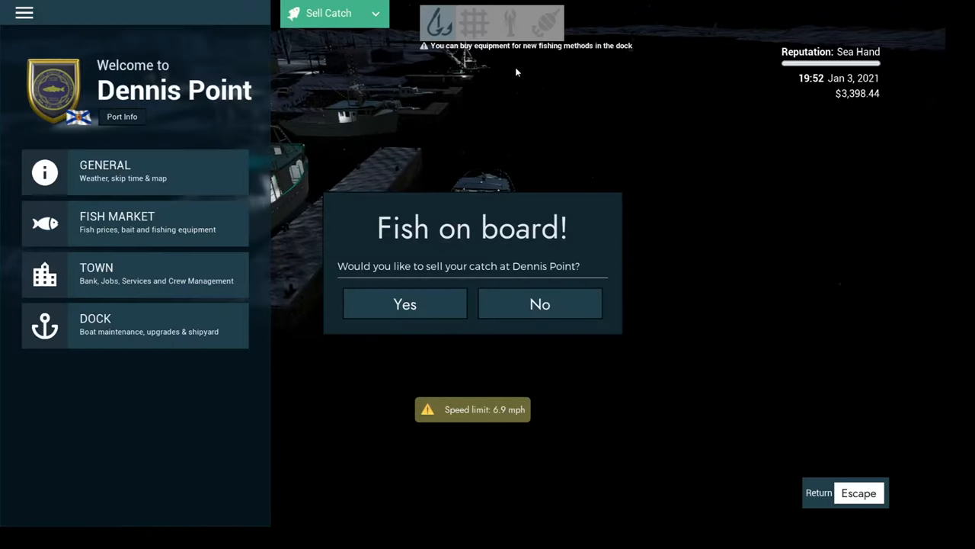
left_click(404, 303)
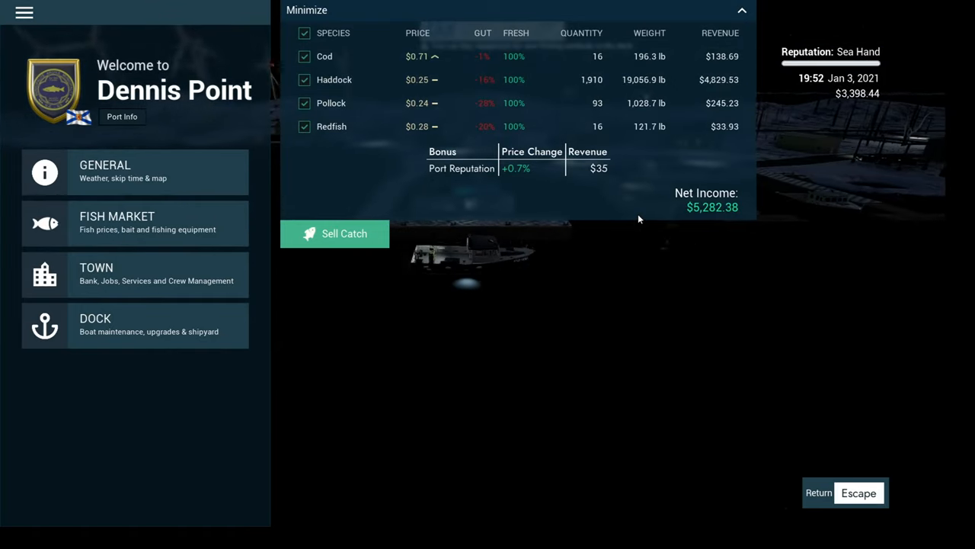
left_click(334, 234)
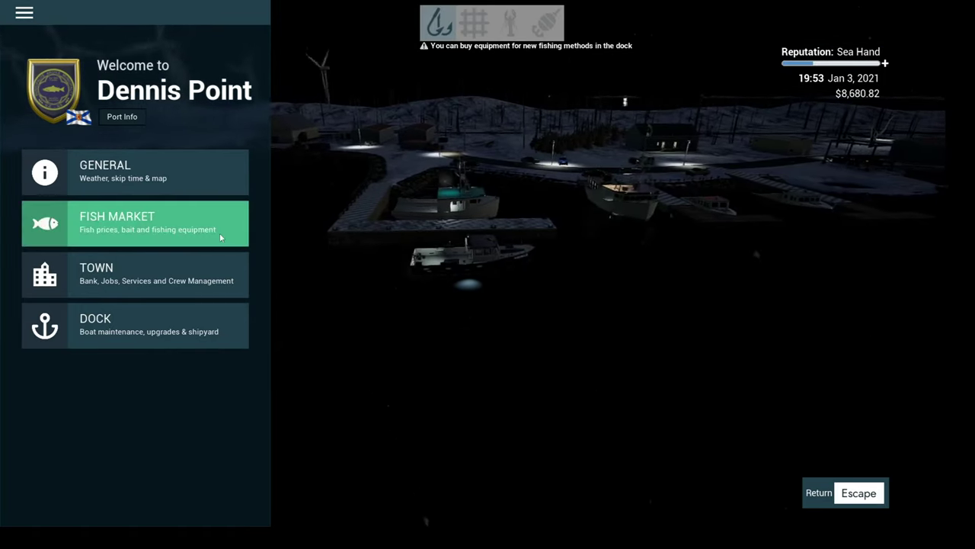
Buy the Plastic gutting knife from the shop for $5,000, leaving $3,680.82.
left_click(134, 222)
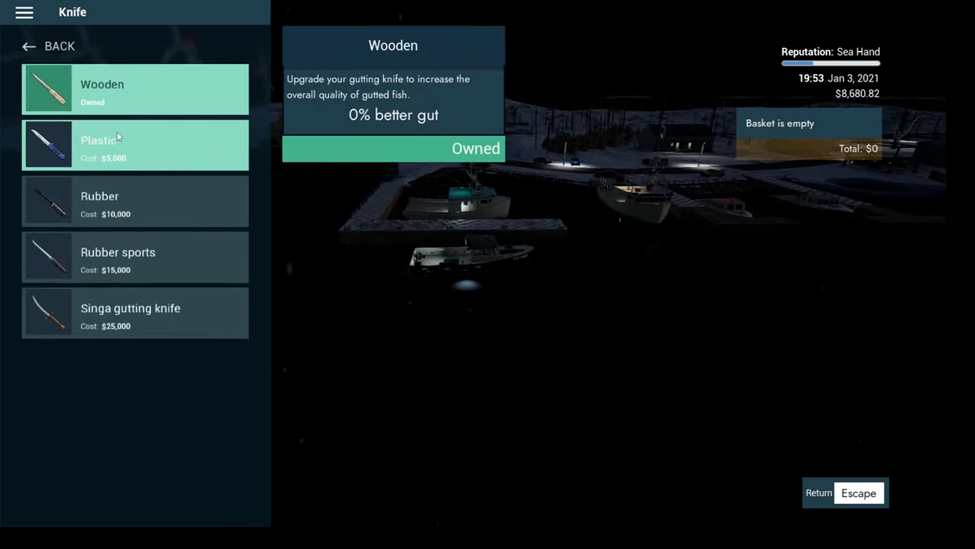
left_click(135, 144)
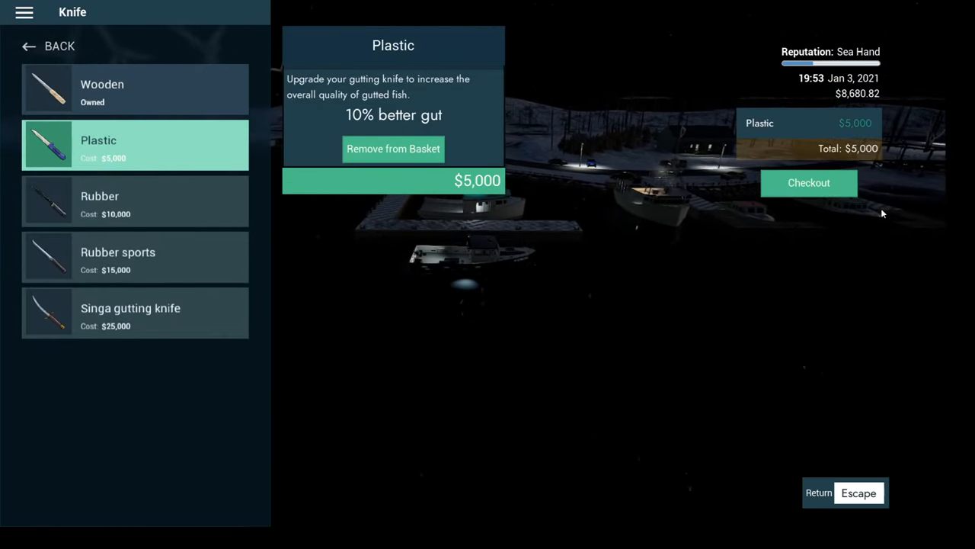
left_click(809, 183)
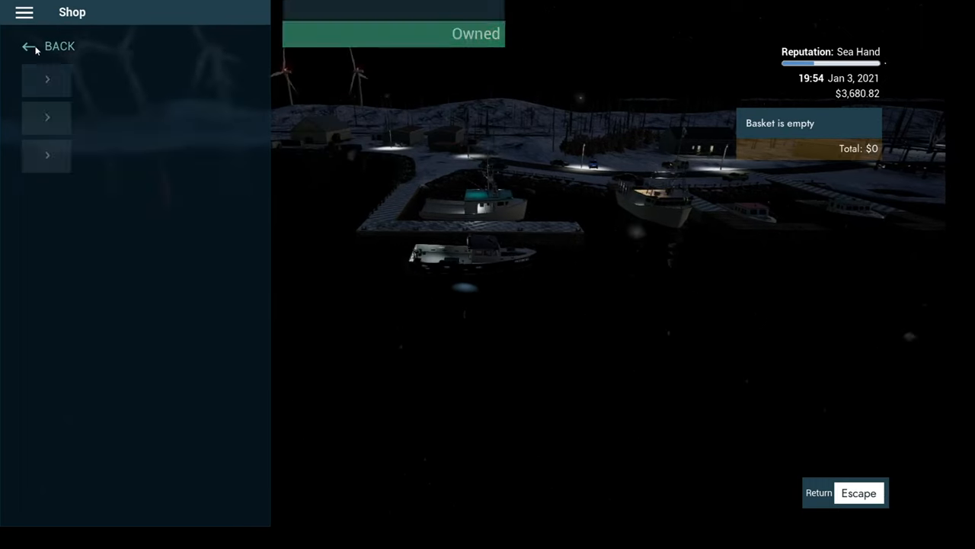
left_click(48, 45)
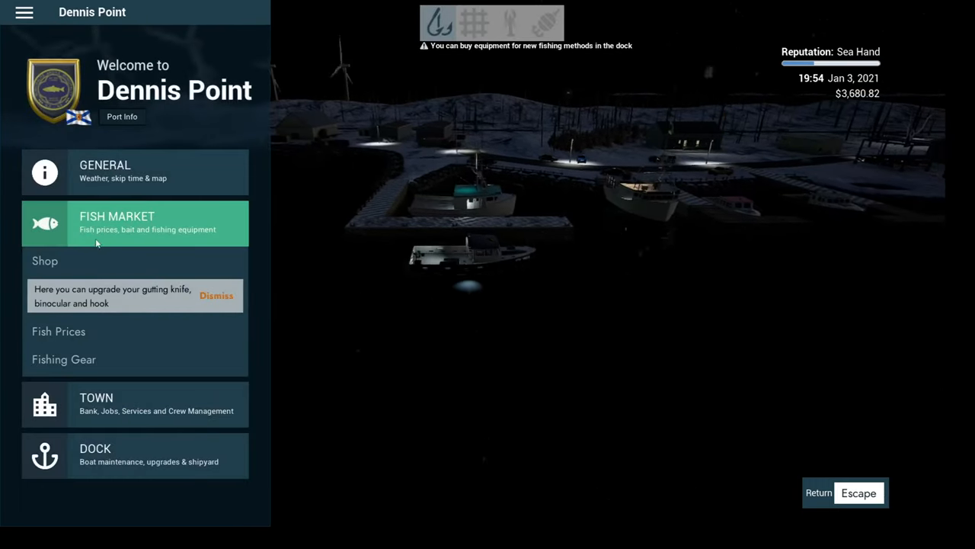
Bait the five 500-hook longlines with crab, dropping funds to $1,430.82.
left_click(64, 359)
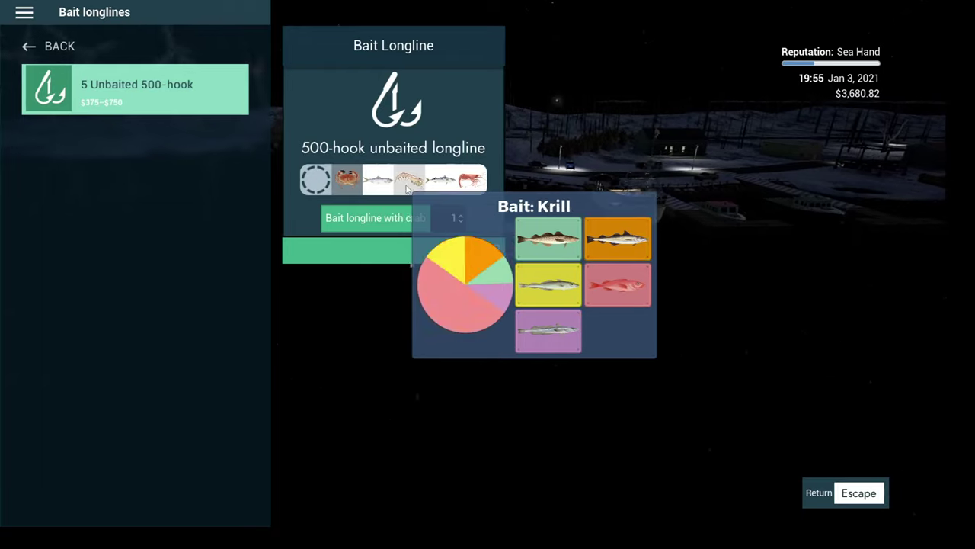
left_click(347, 179)
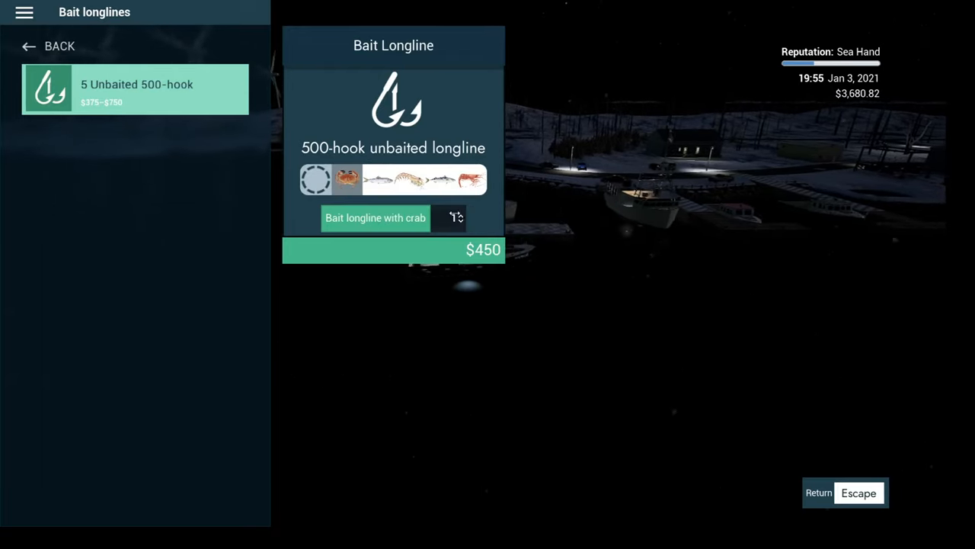
left_click(458, 214)
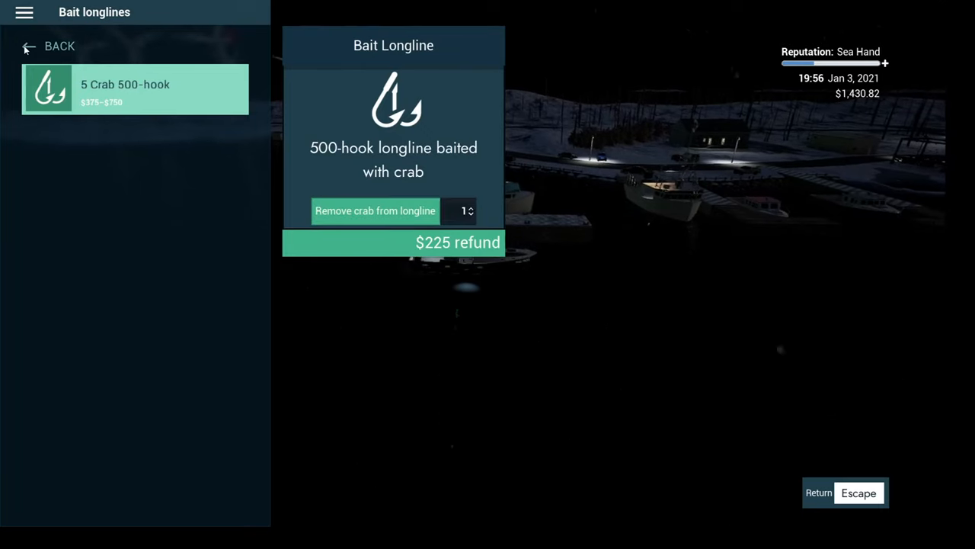
left_click(49, 46)
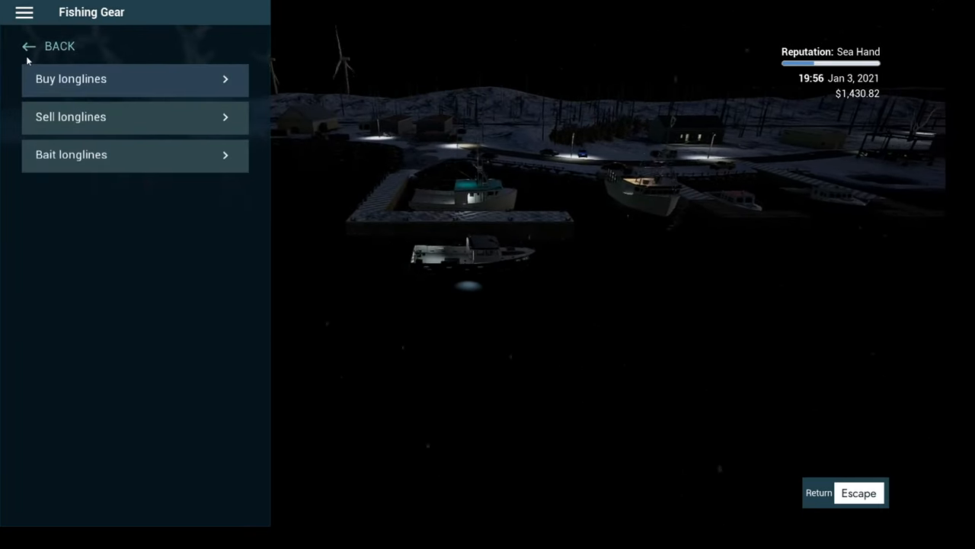
Buy 302.4 US gallons of fuel with the remaining $1,430.82, then dock at Dennis Point.
left_click(48, 46)
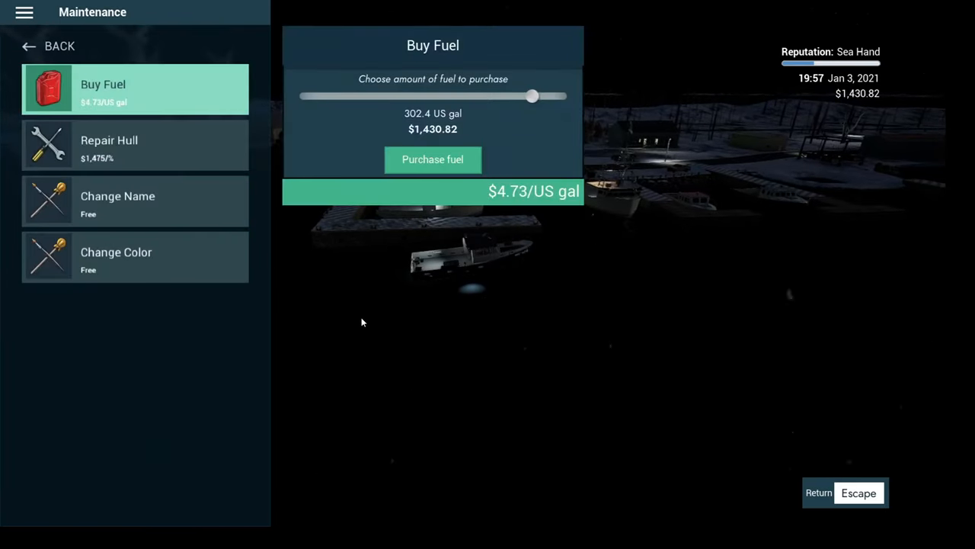
left_click_drag(532, 95, 560, 95)
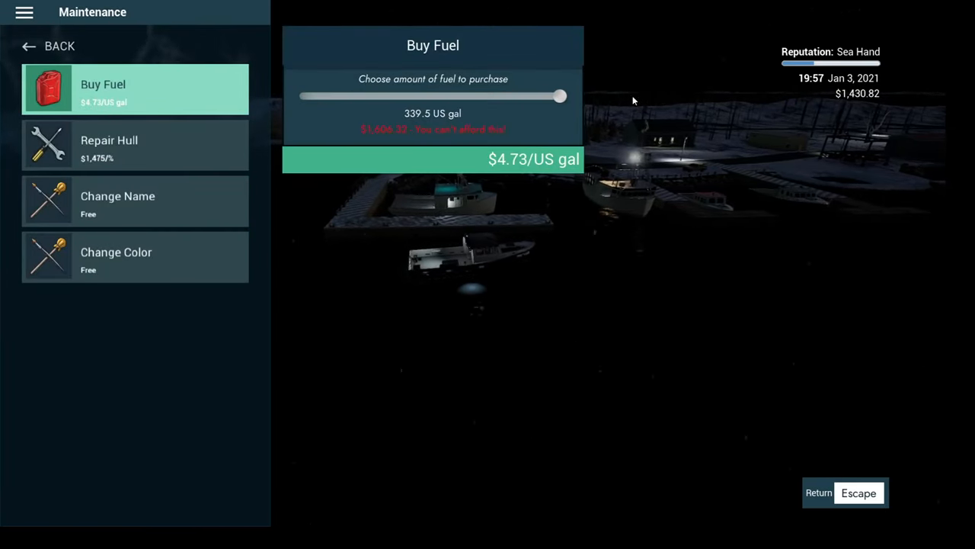
left_click_drag(560, 95, 541, 95)
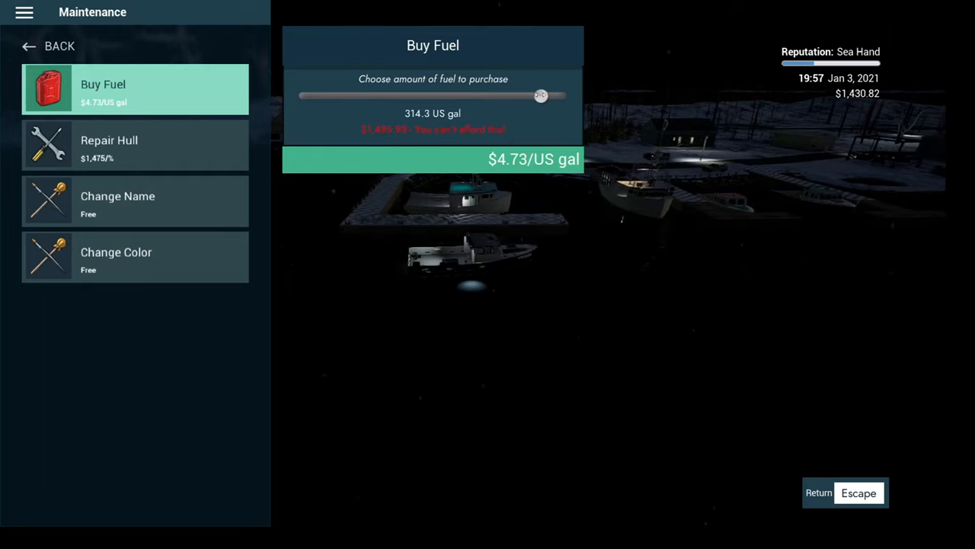
left_click_drag(541, 95, 532, 96)
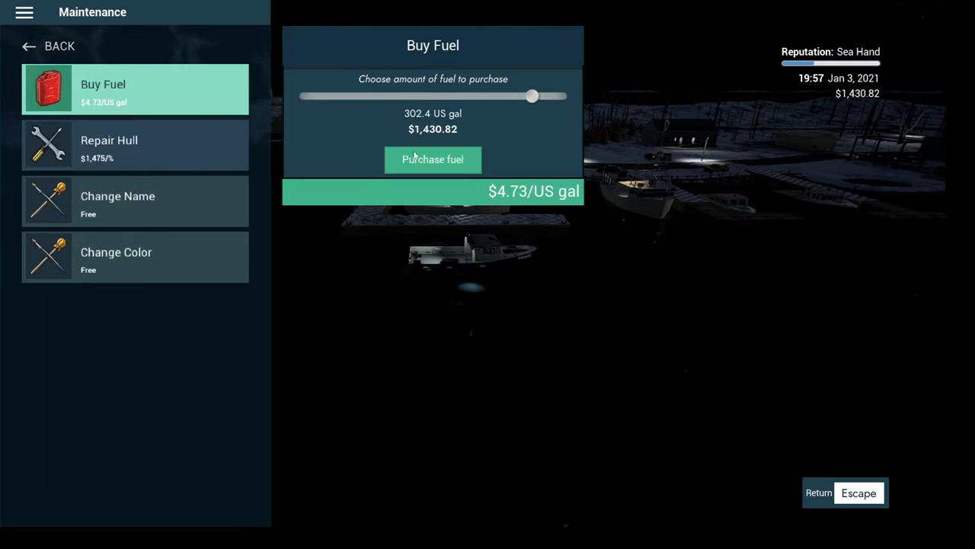
left_click_drag(532, 96, 305, 96)
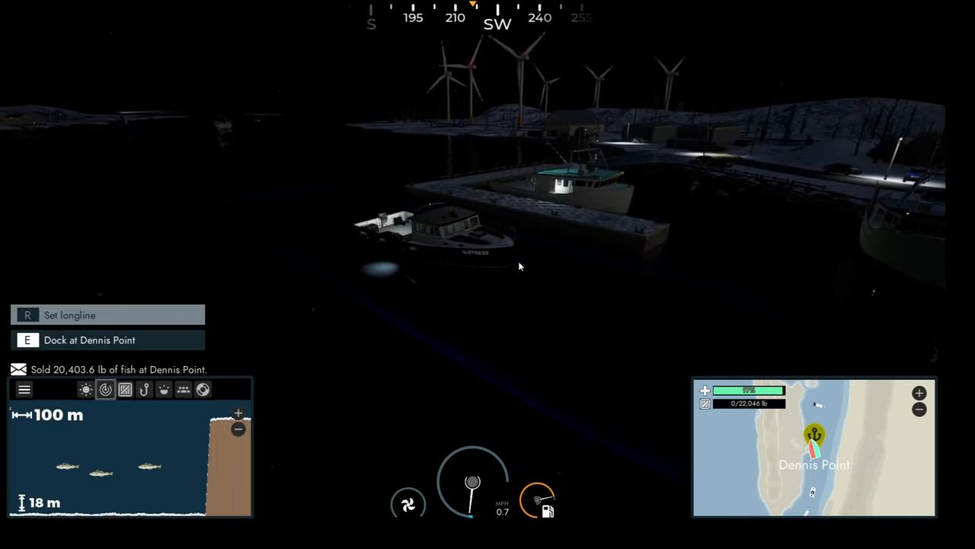
key("e")
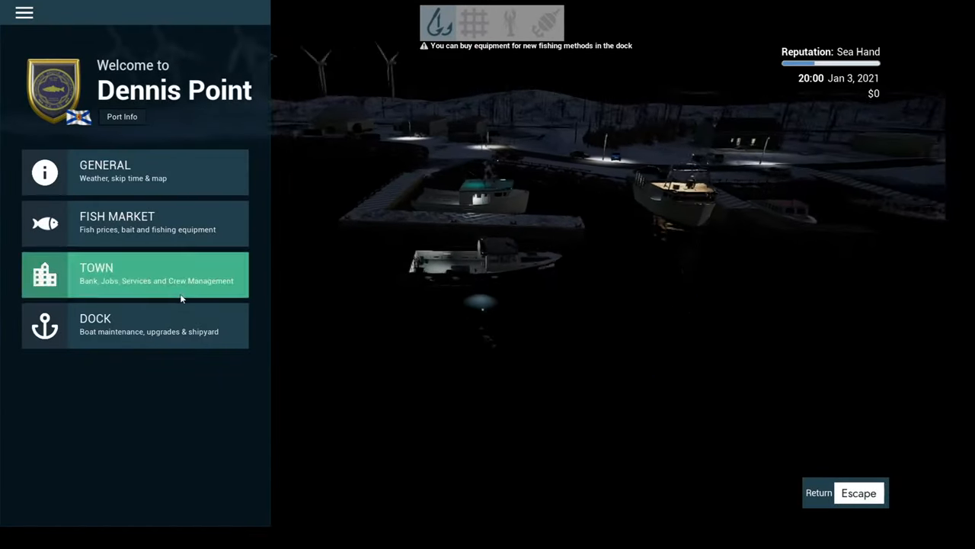
Compare Storage II (6,613.9 lb, $15,000) and Storage III (13,227.7 lb, $30,000) upgrades.
left_click(135, 325)
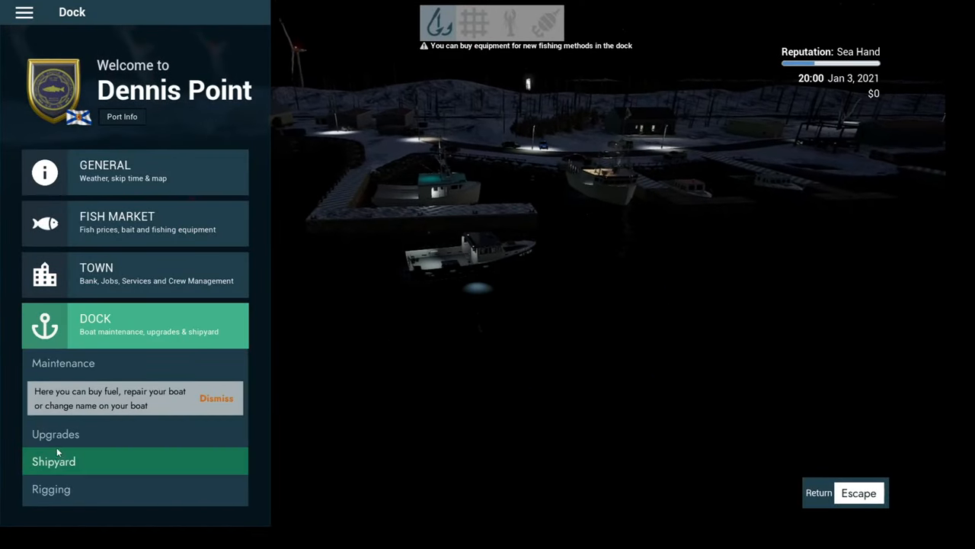
left_click(55, 434)
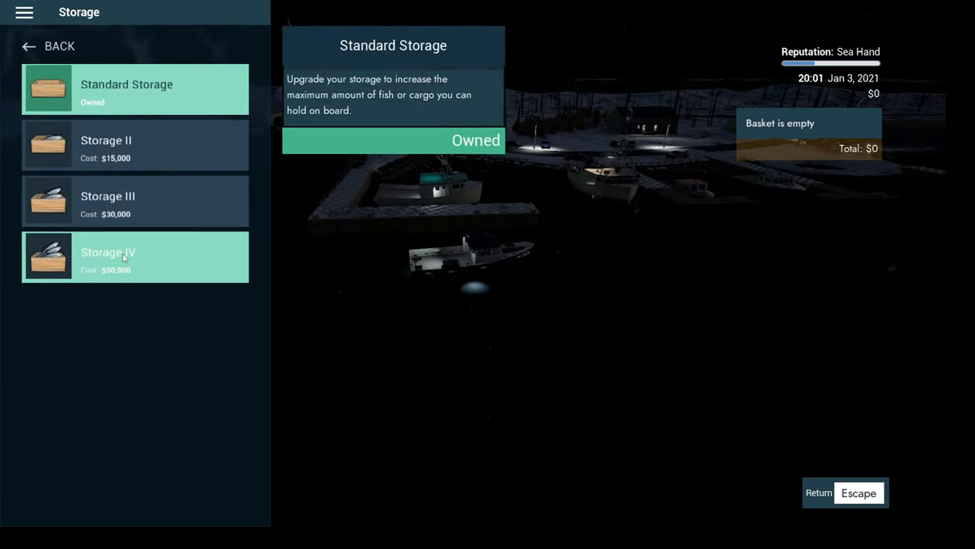
left_click(134, 145)
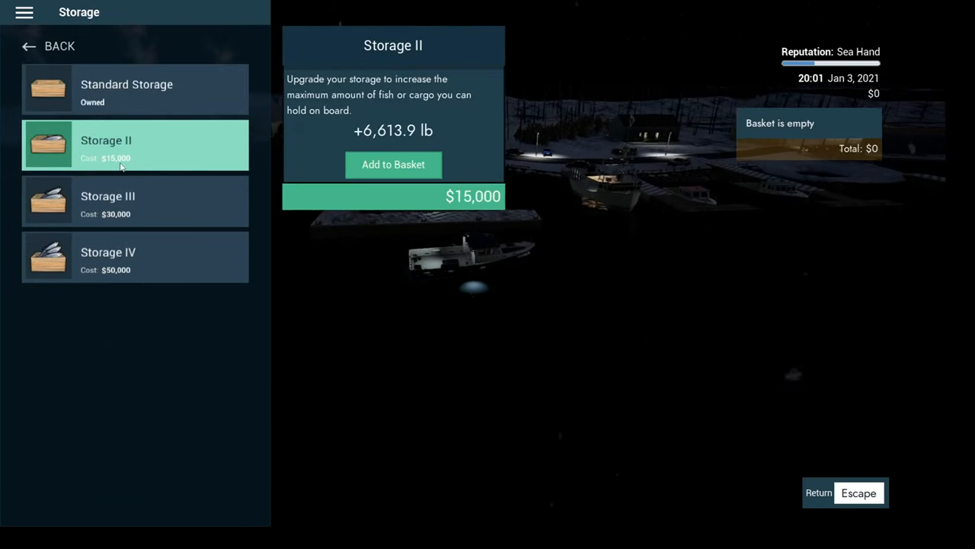
left_click(134, 200)
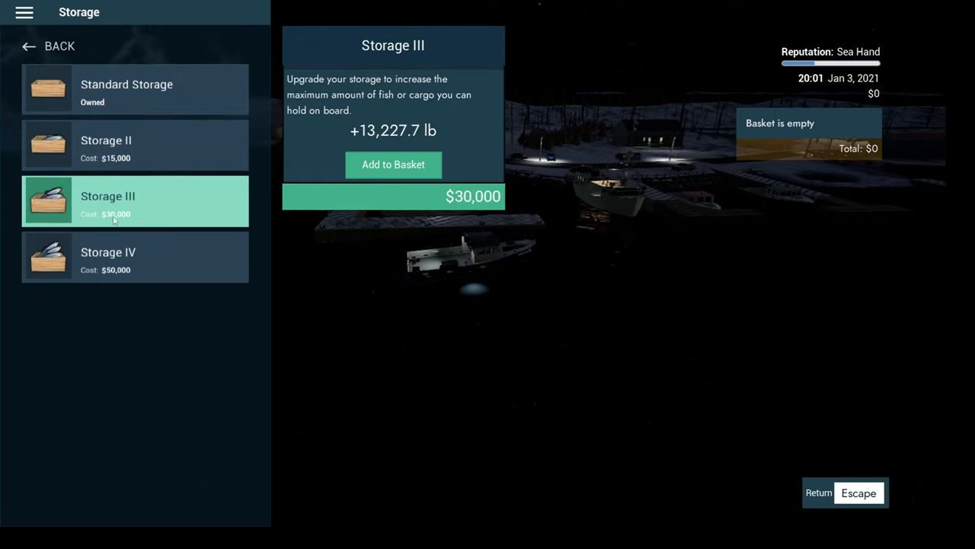
left_click(135, 257)
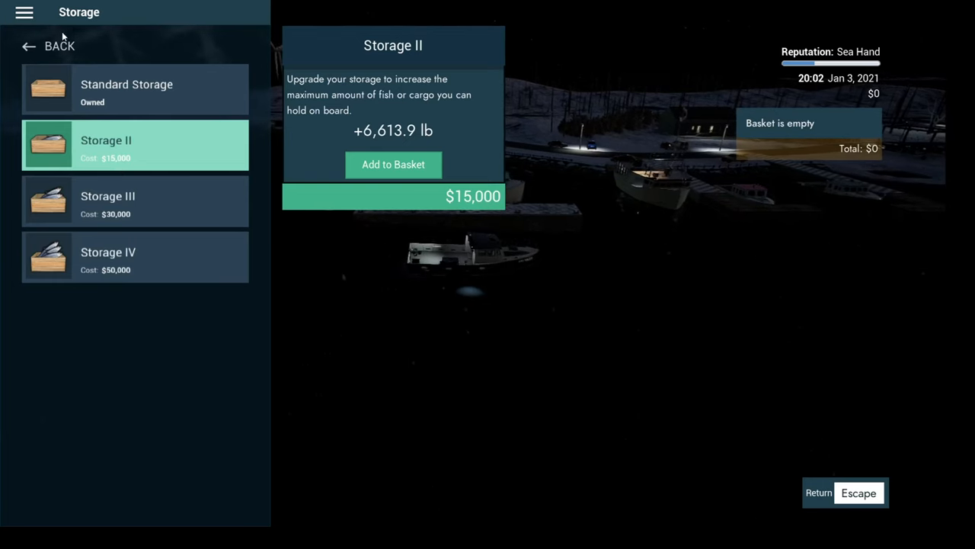
left_click(49, 46)
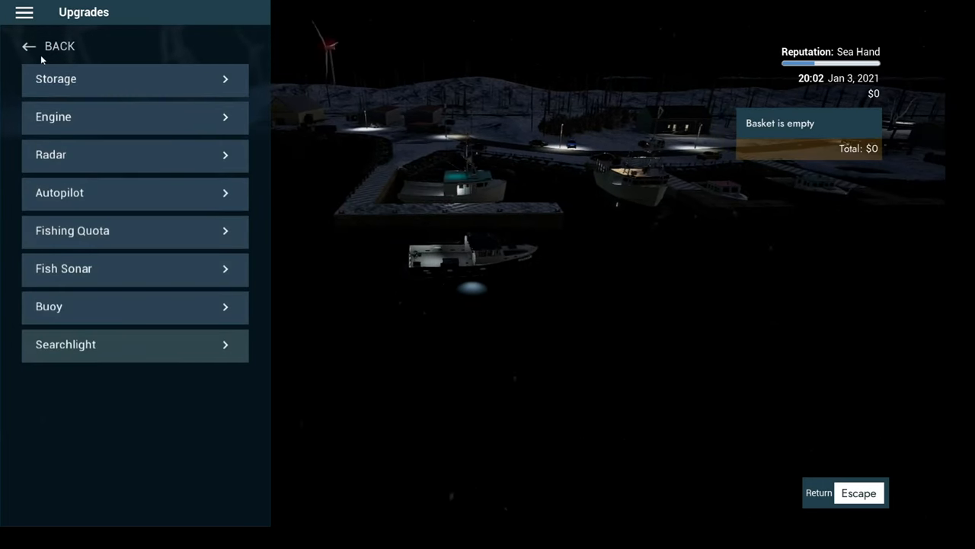
left_click(49, 46)
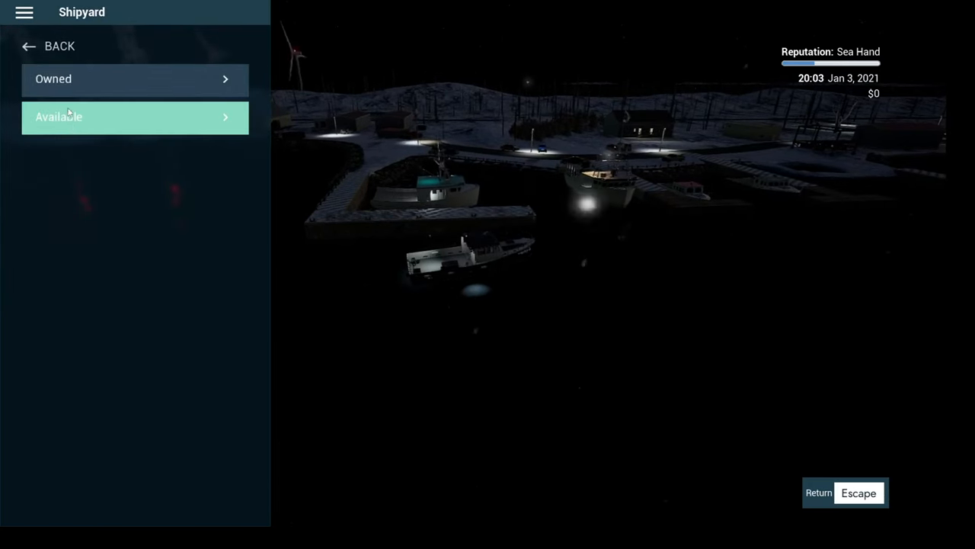
View the owned boats Lenore and Mikki in the shipyard, then leave port.
left_click(134, 79)
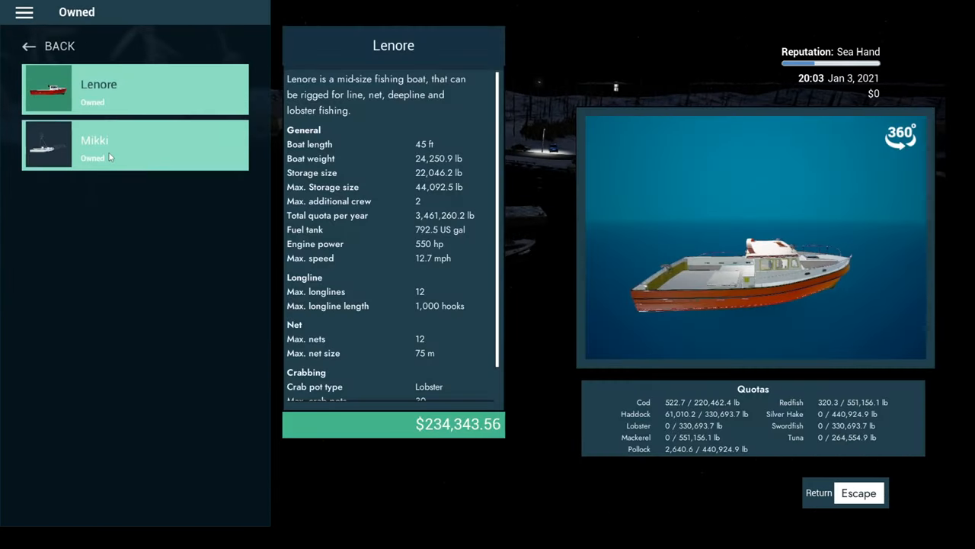
left_click(135, 145)
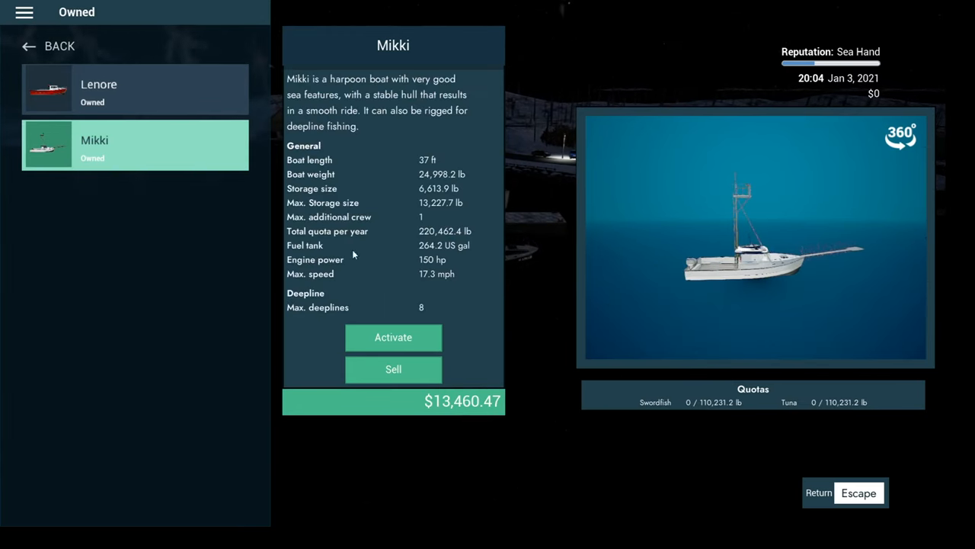
left_click(48, 46)
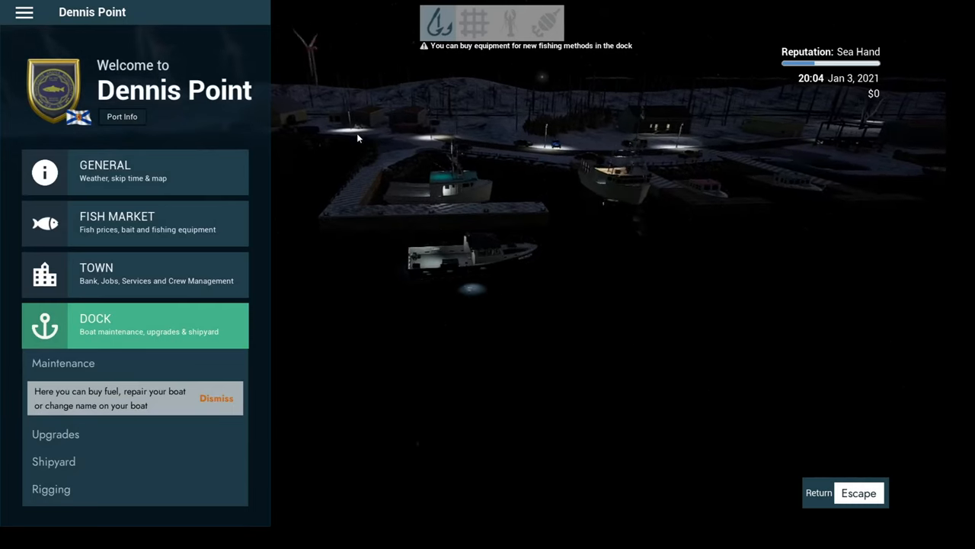
left_click(858, 493)
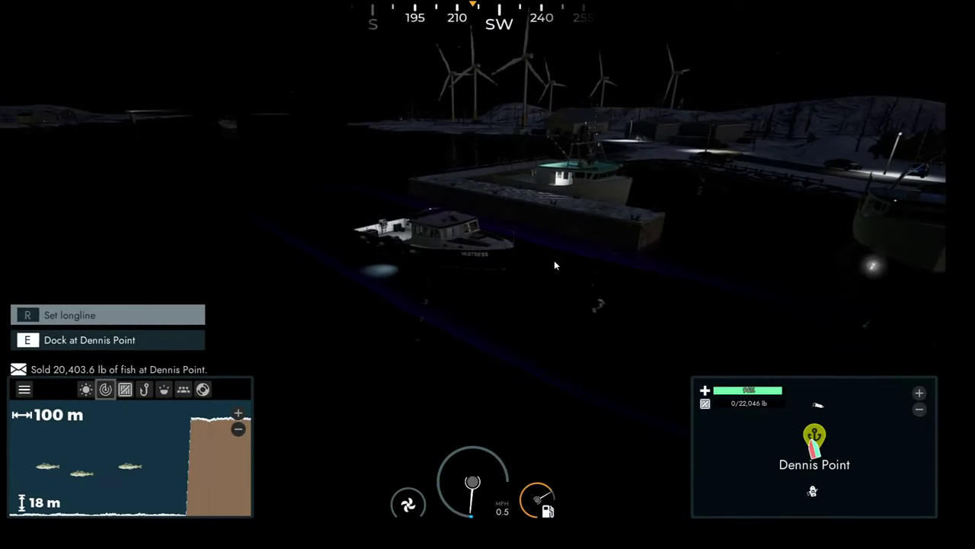